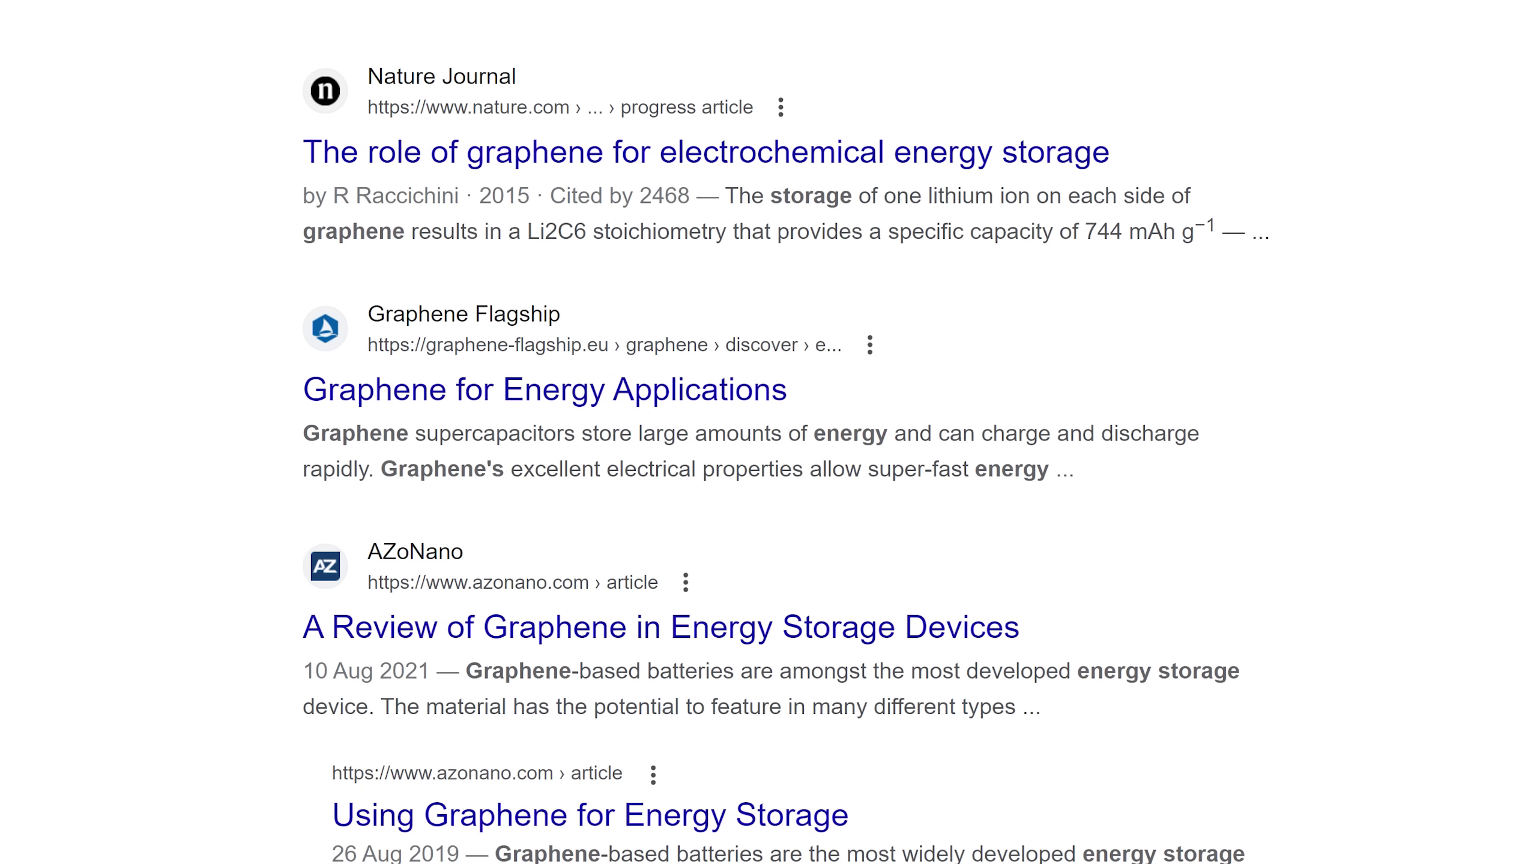
Open AsItaly's Supercapacitors listings and scroll to the 21'000 Farad SC21KF graphene capacitor
scroll("down", 3)
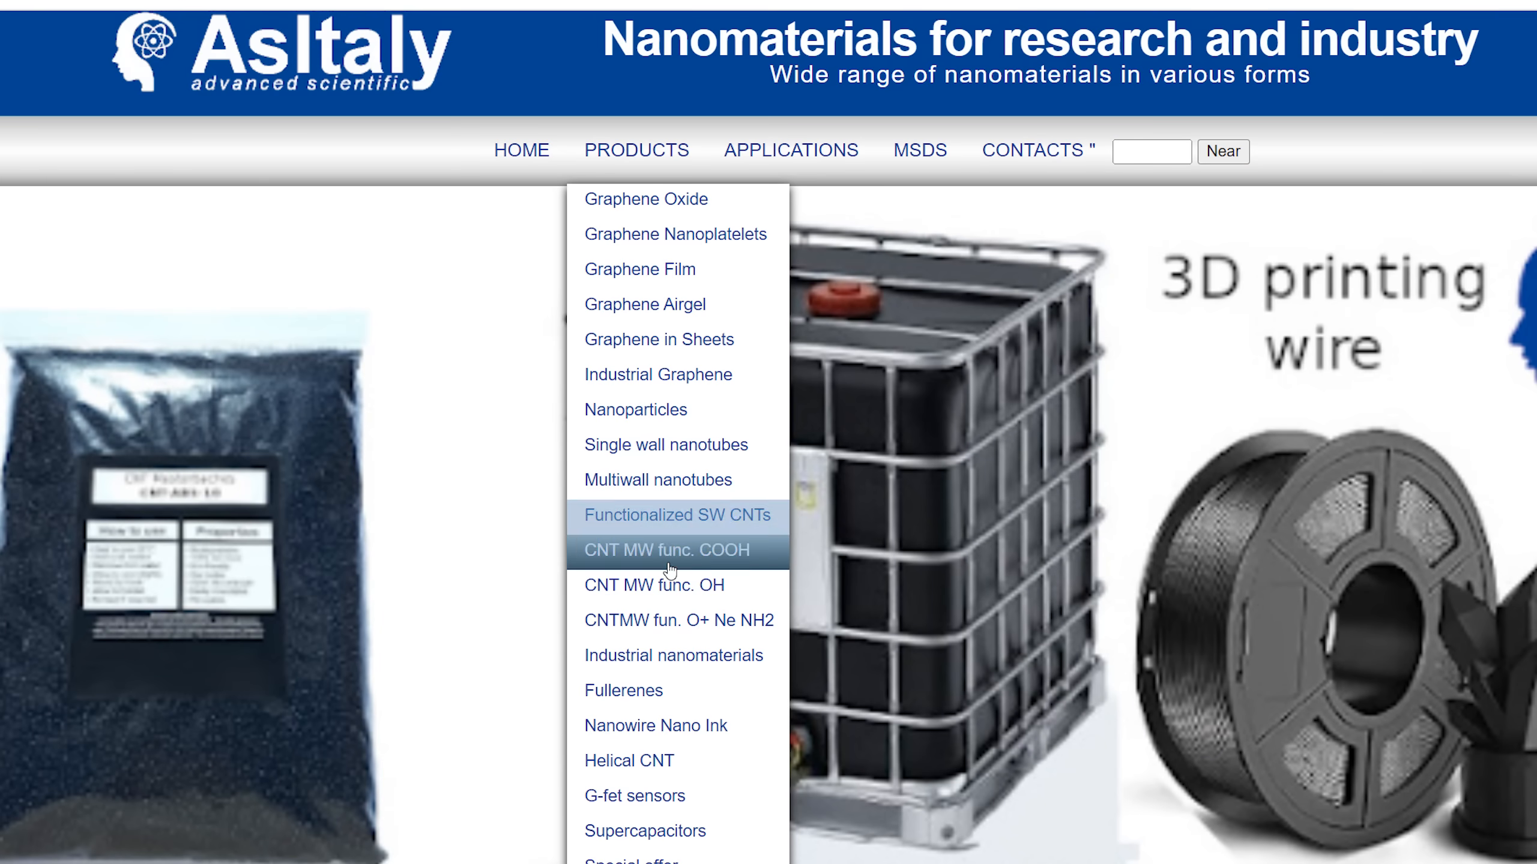
left_click(644, 830)
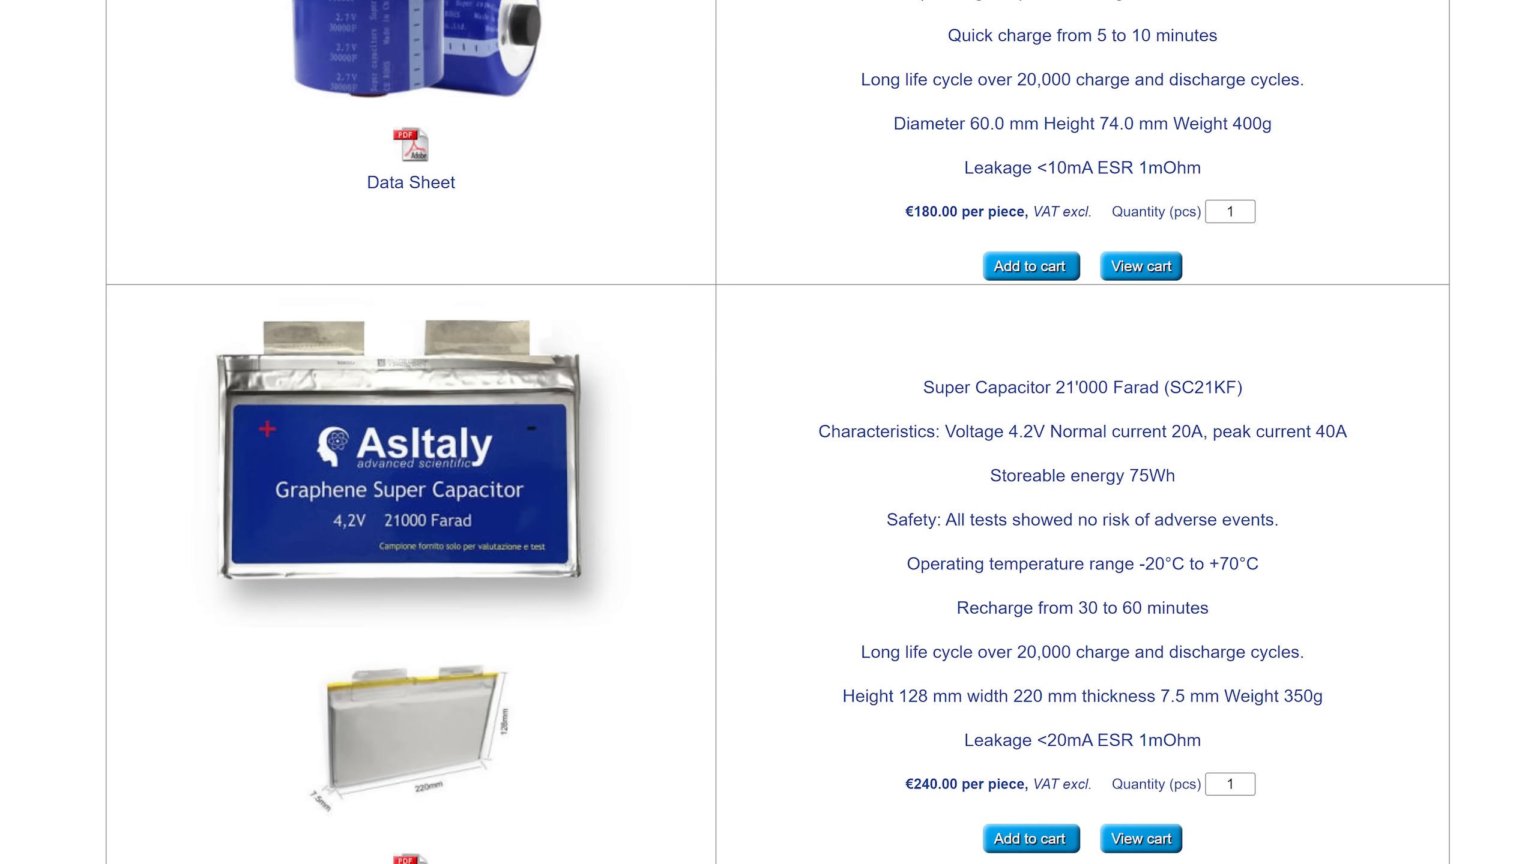
scroll("down", 3)
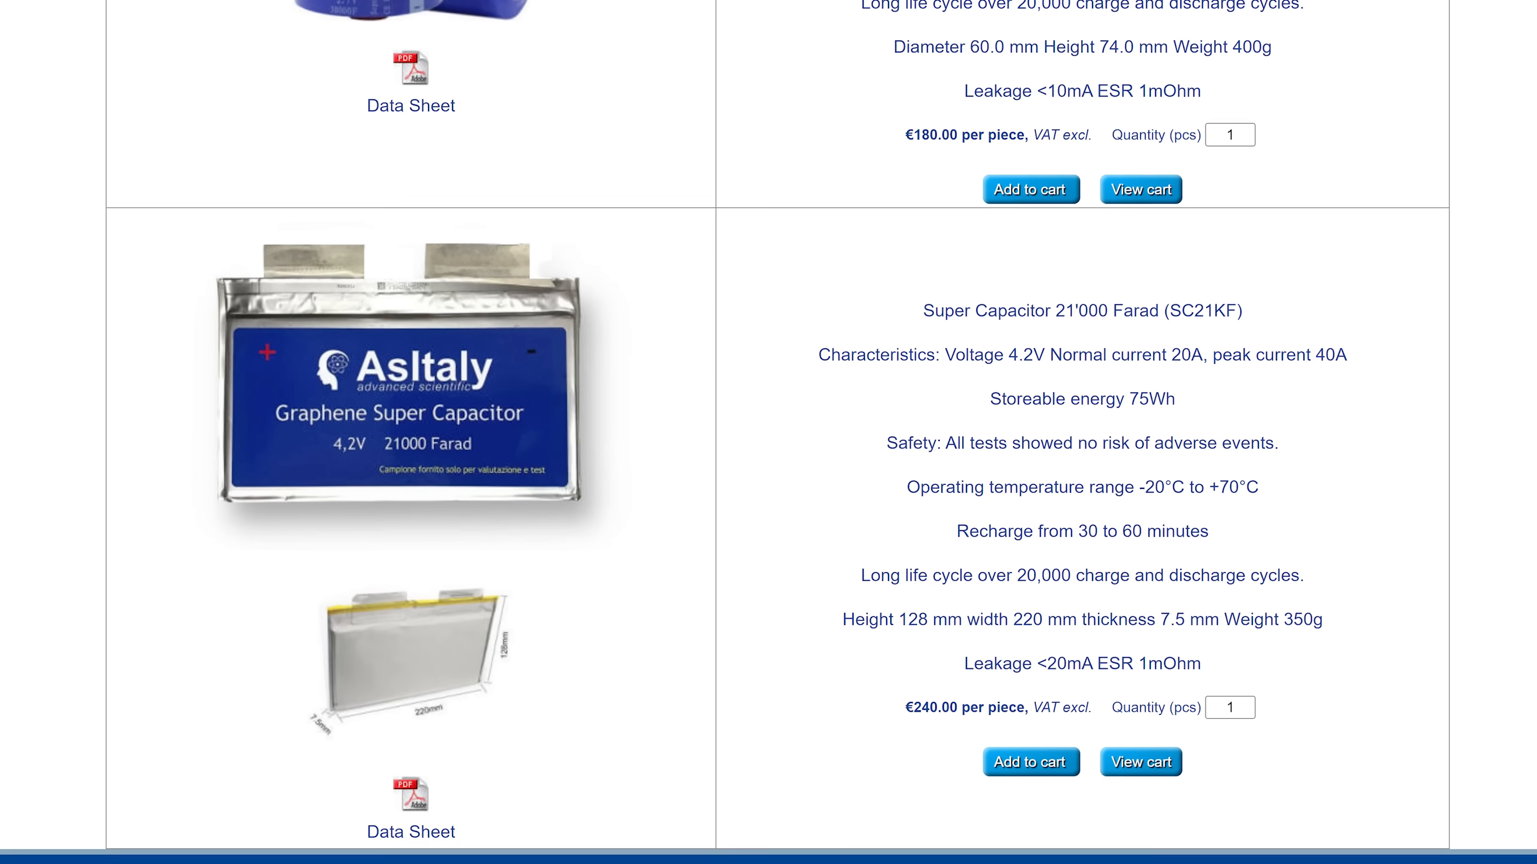
scroll("down", 3)
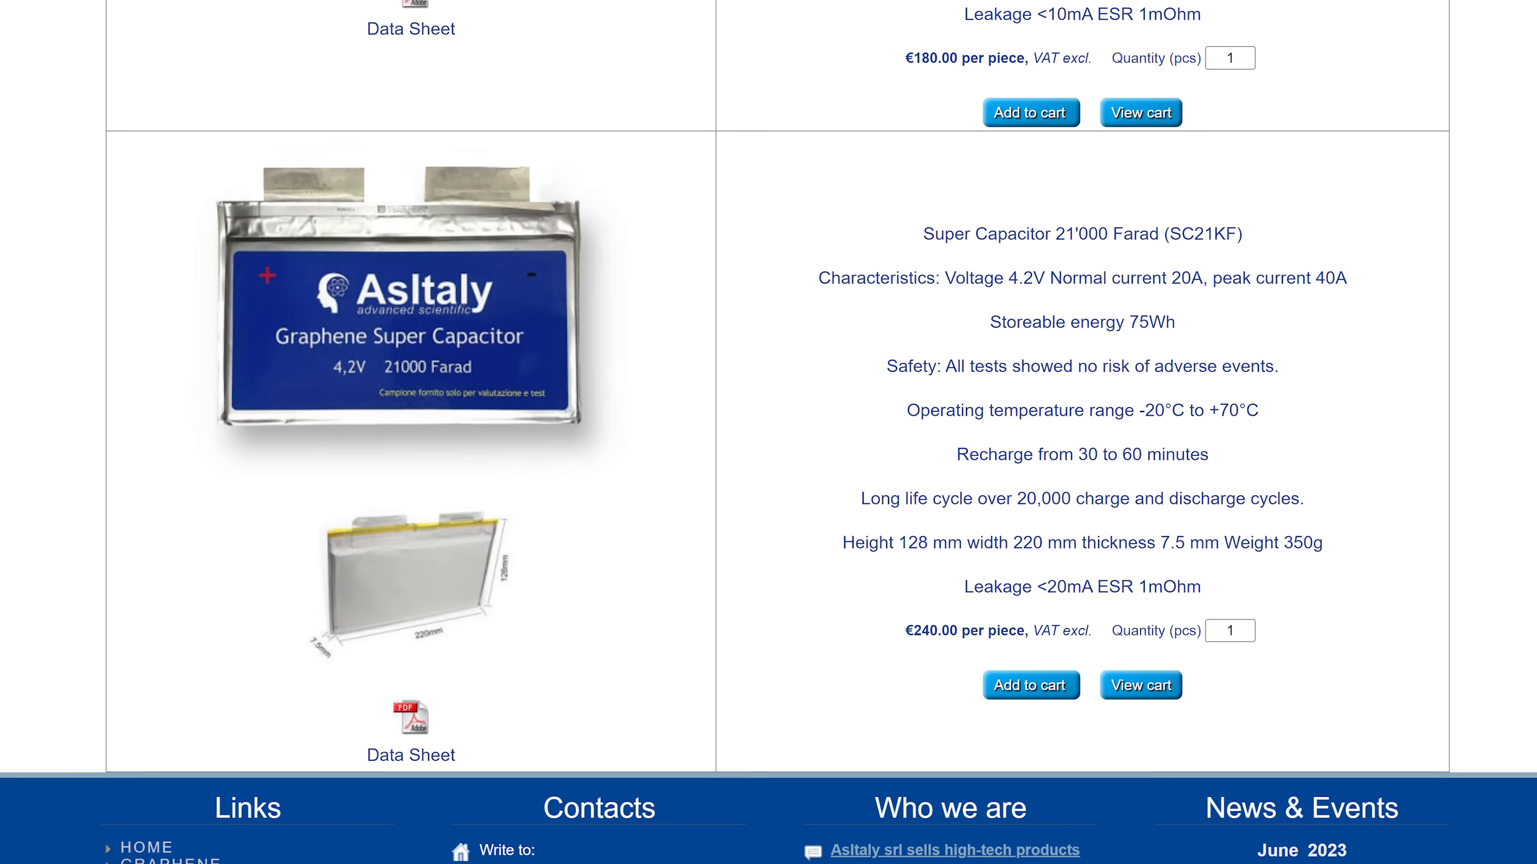